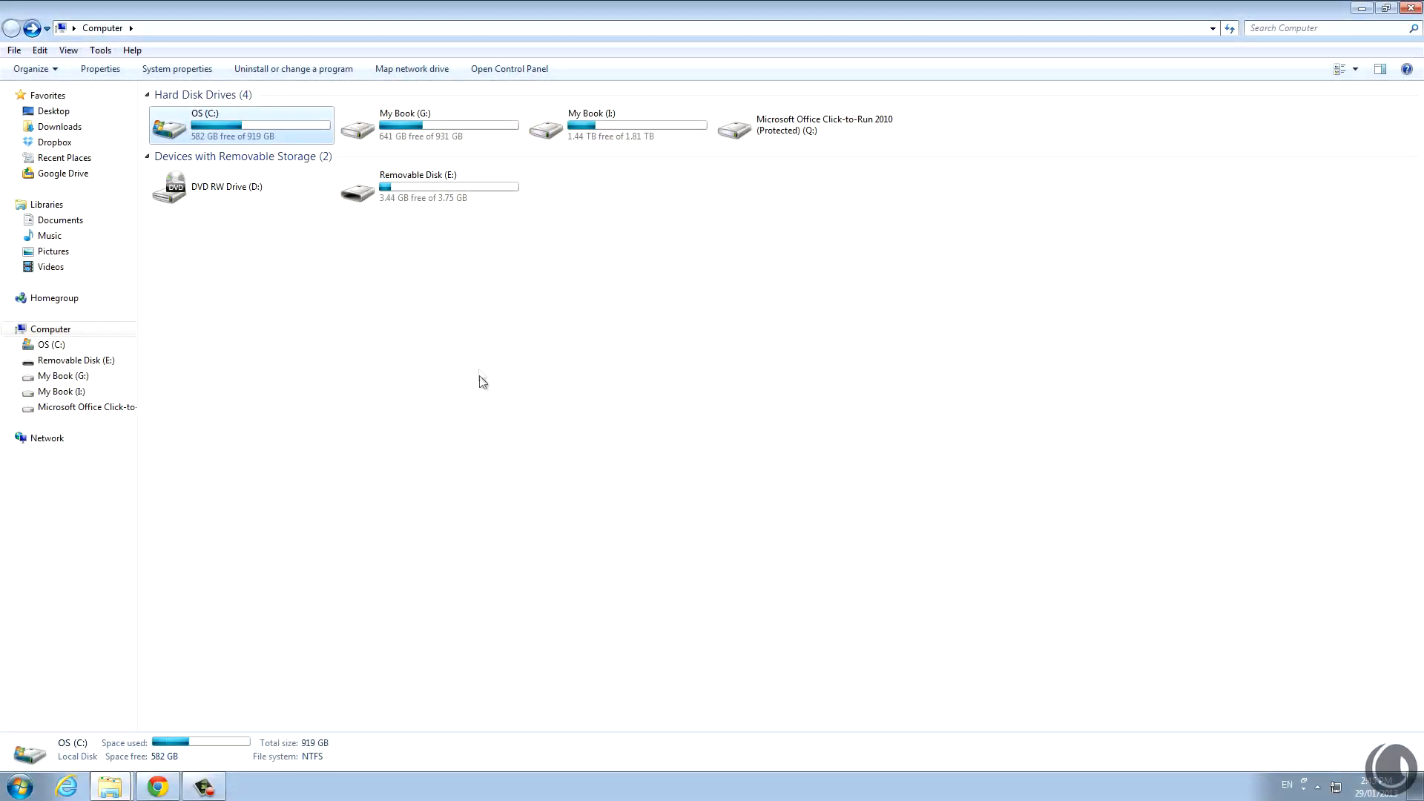
mouse_move(598, 119)
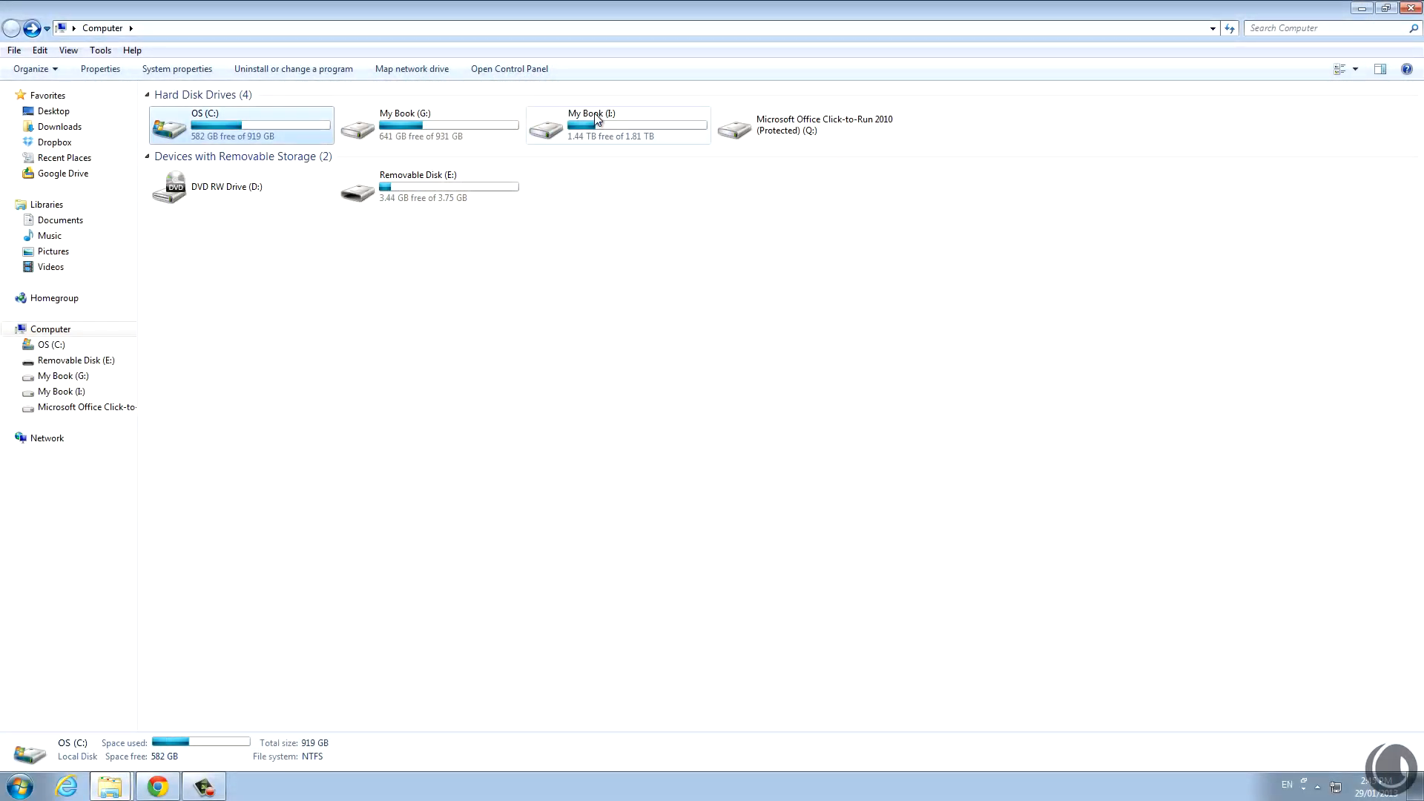
mouse_move(608, 181)
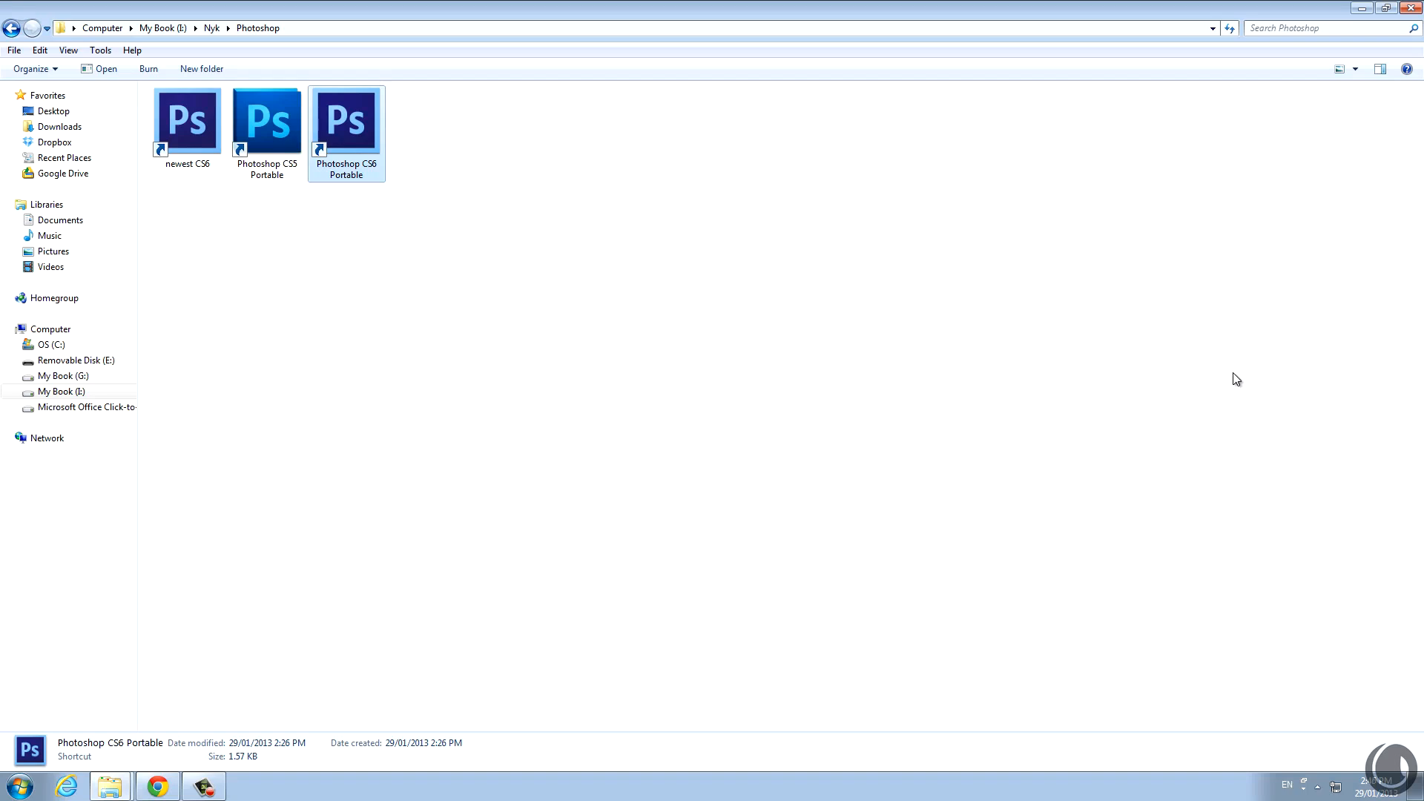
mouse_move(1111, 343)
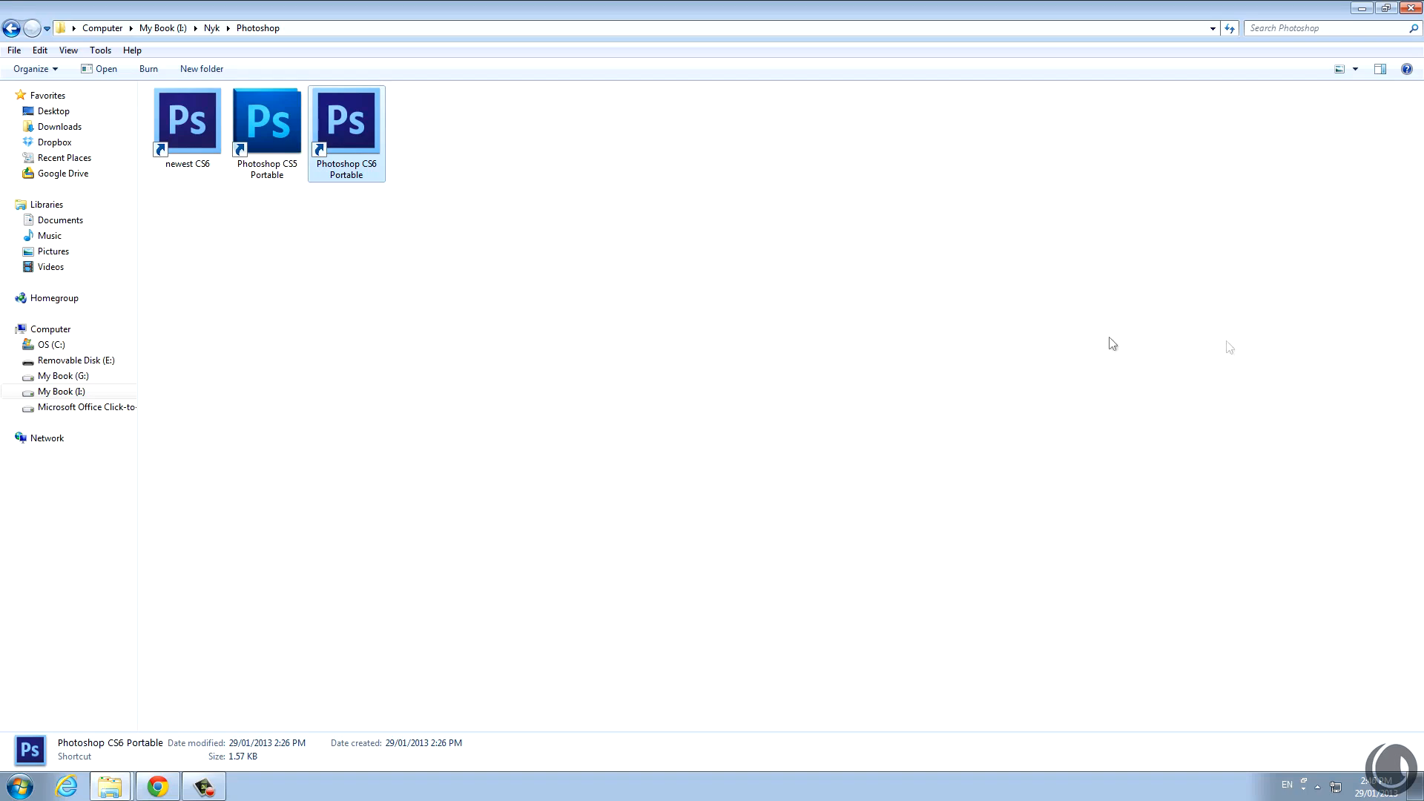
Launch Photoshop CS6 Portable twice and dismiss the Error 16 configuration message
double_click(346, 118)
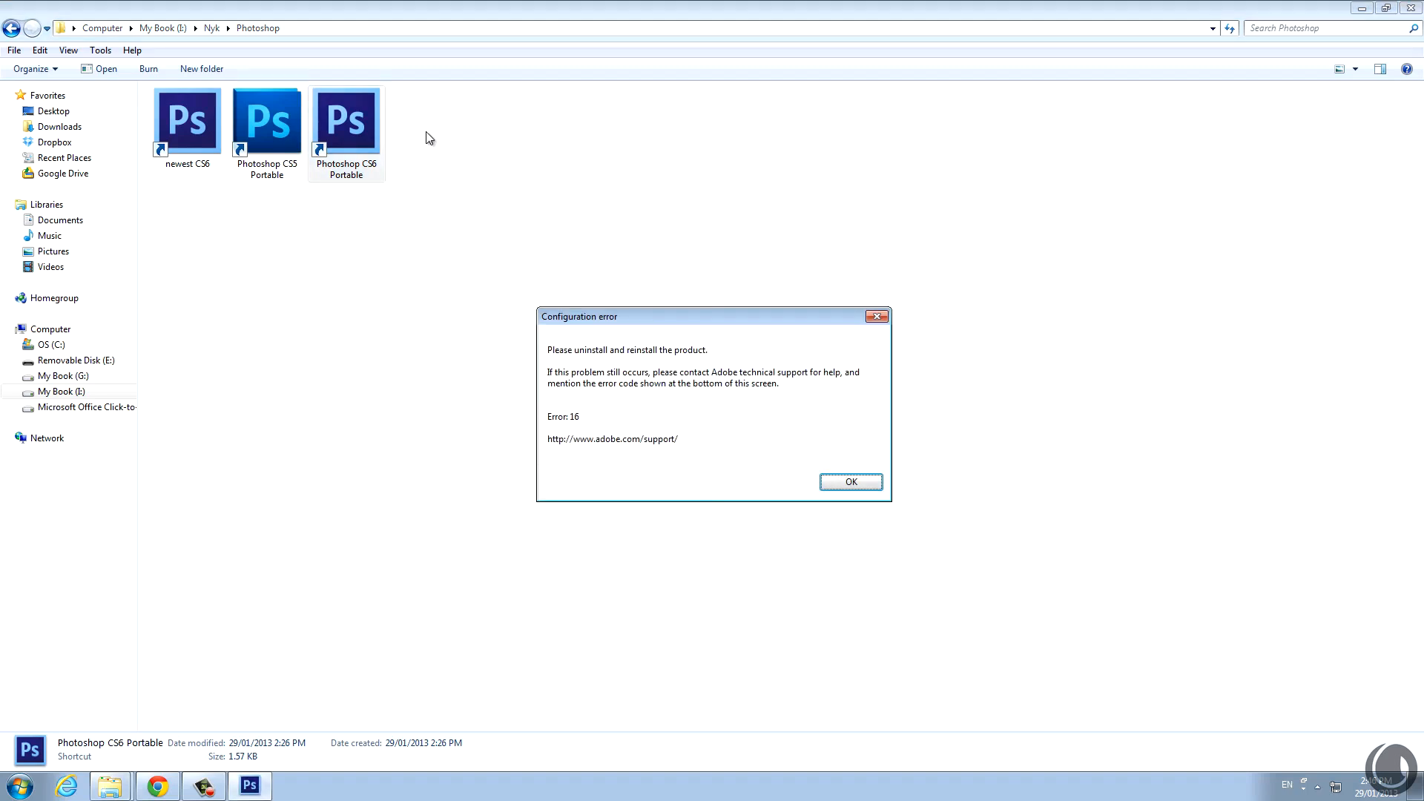
mouse_move(752, 325)
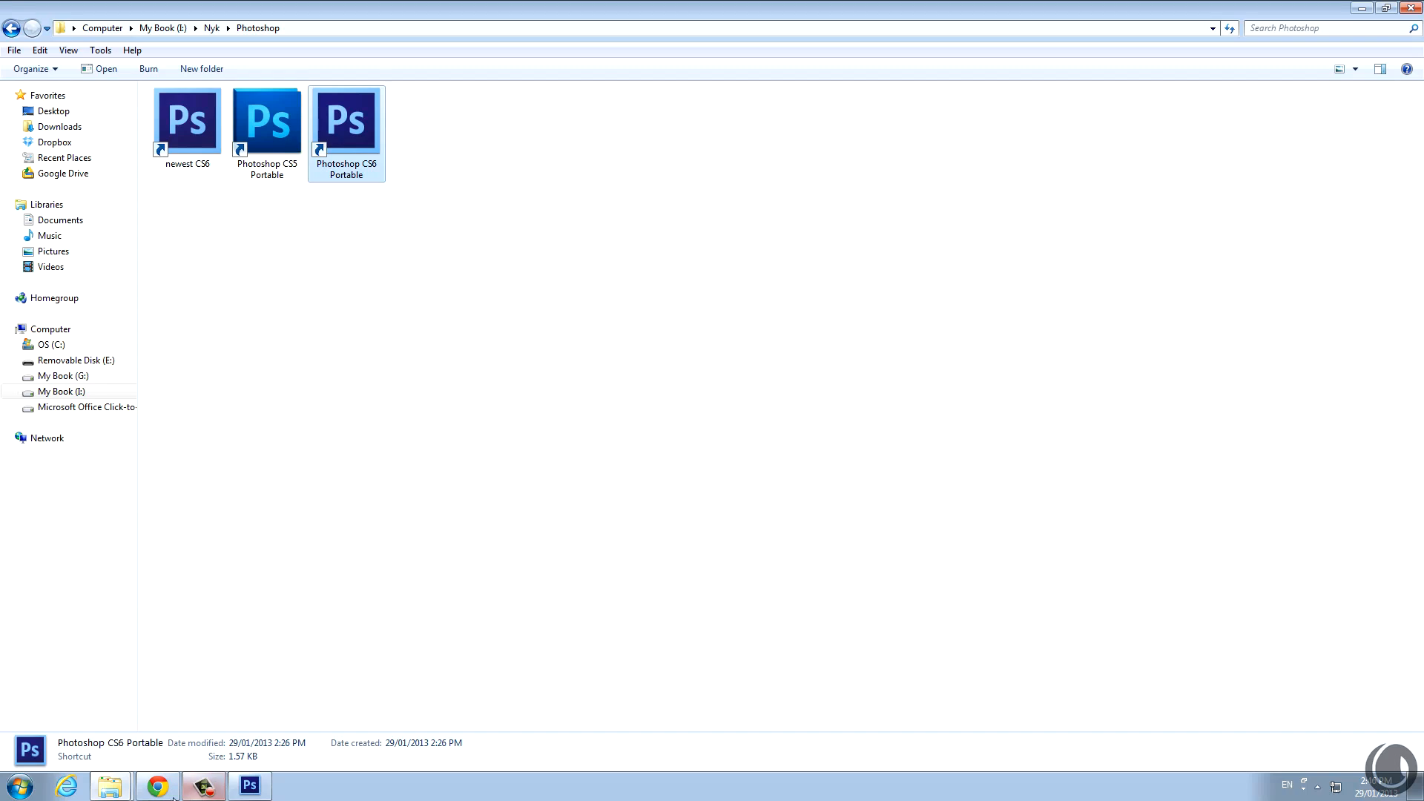
double_click(346, 118)
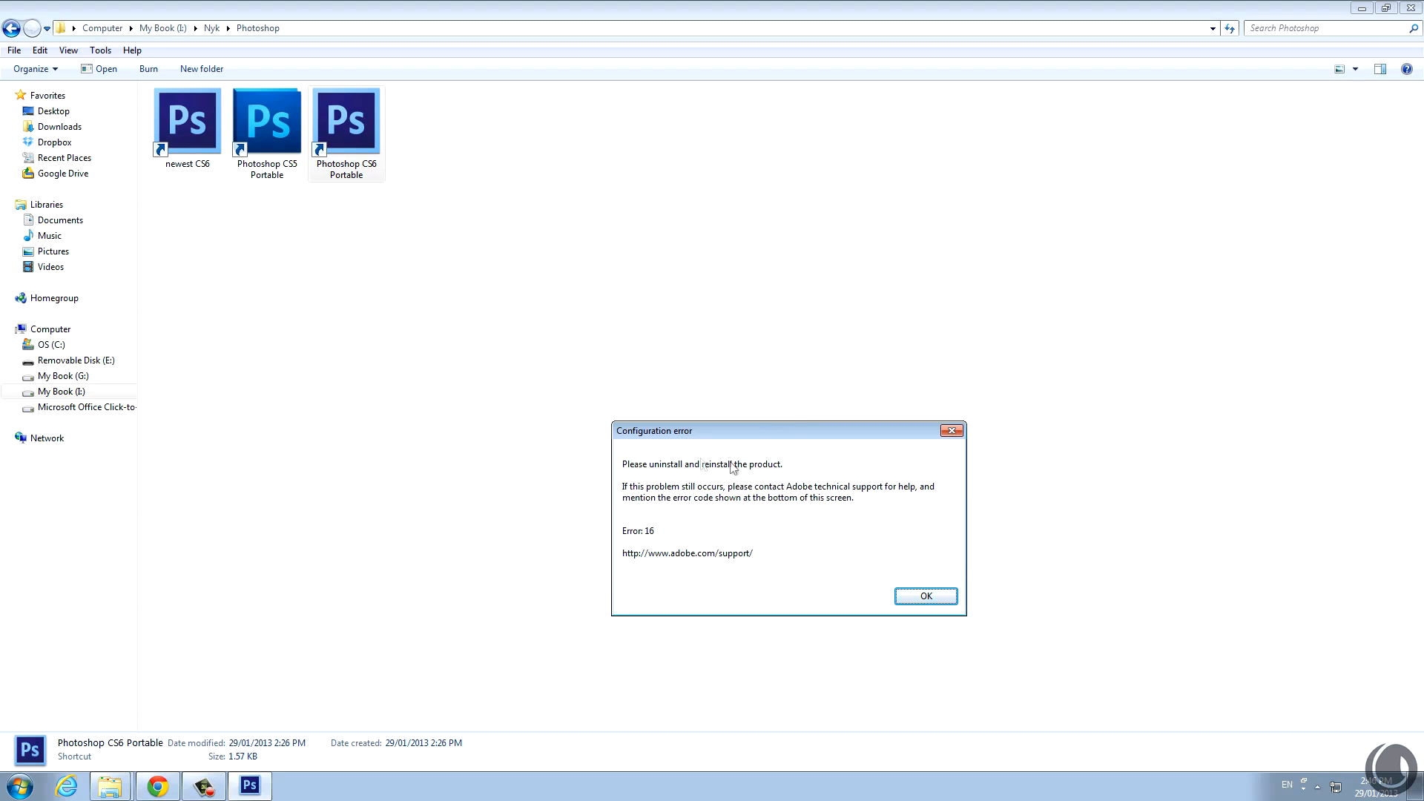
mouse_move(1017, 427)
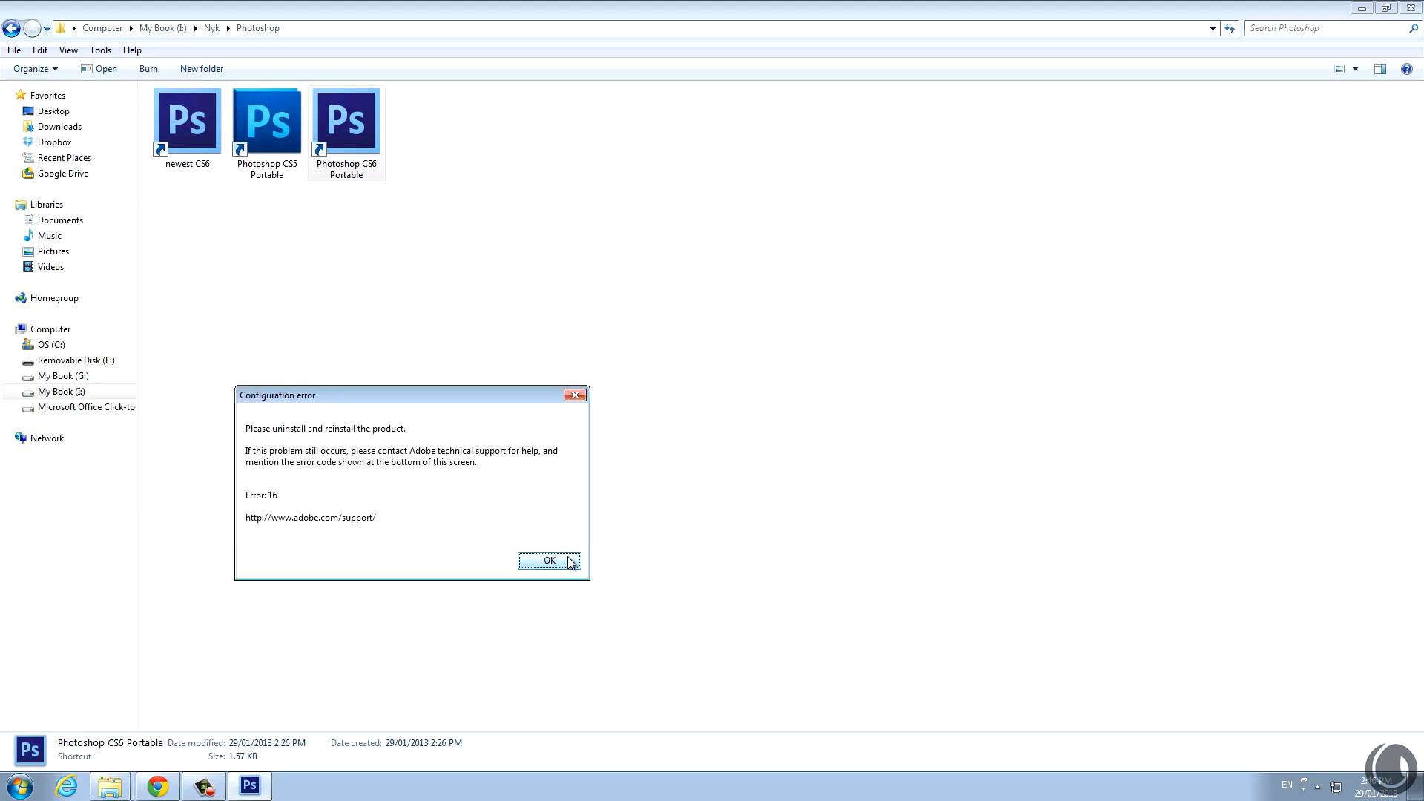
click(549, 560)
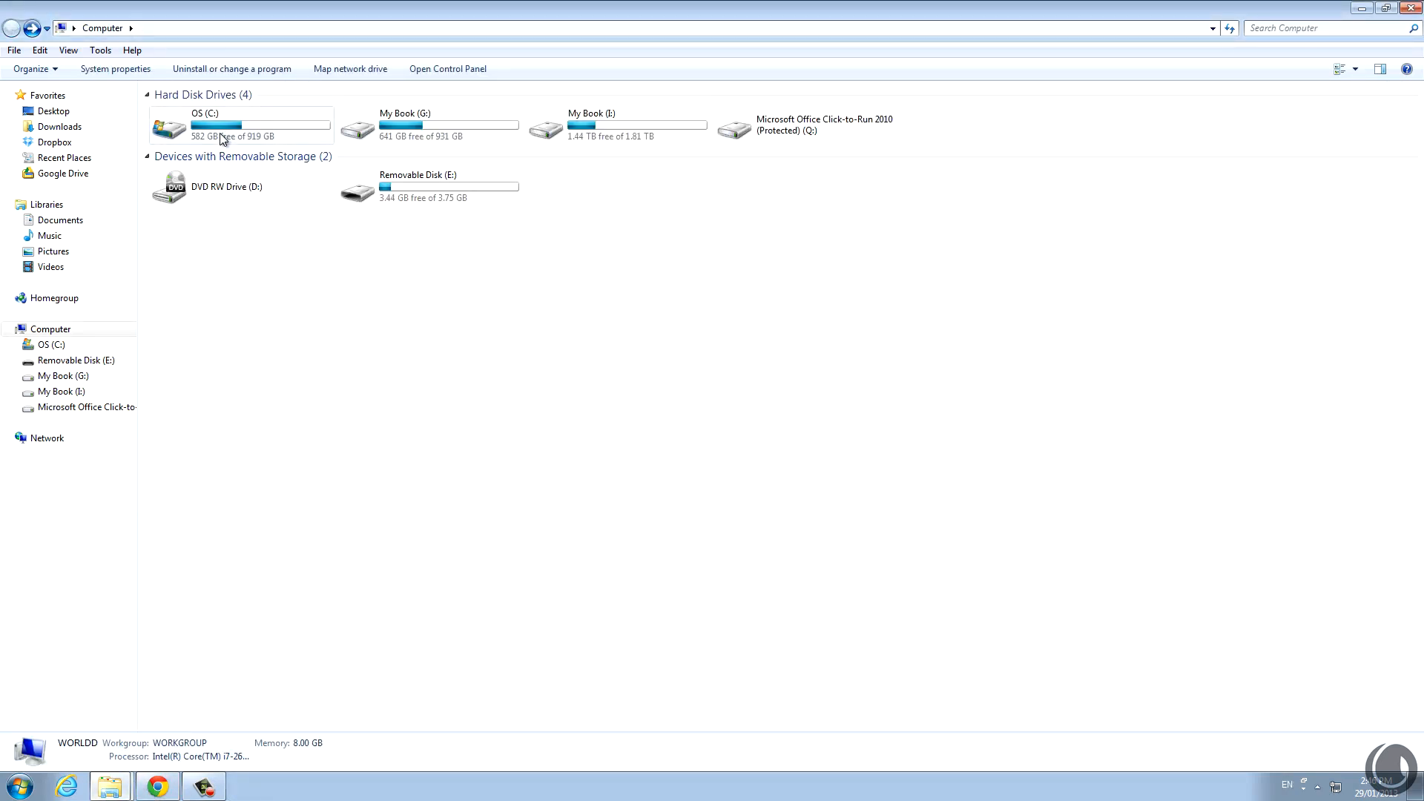
Navigate to C:\Program Files\Common Files\Adobe
double_click(240, 124)
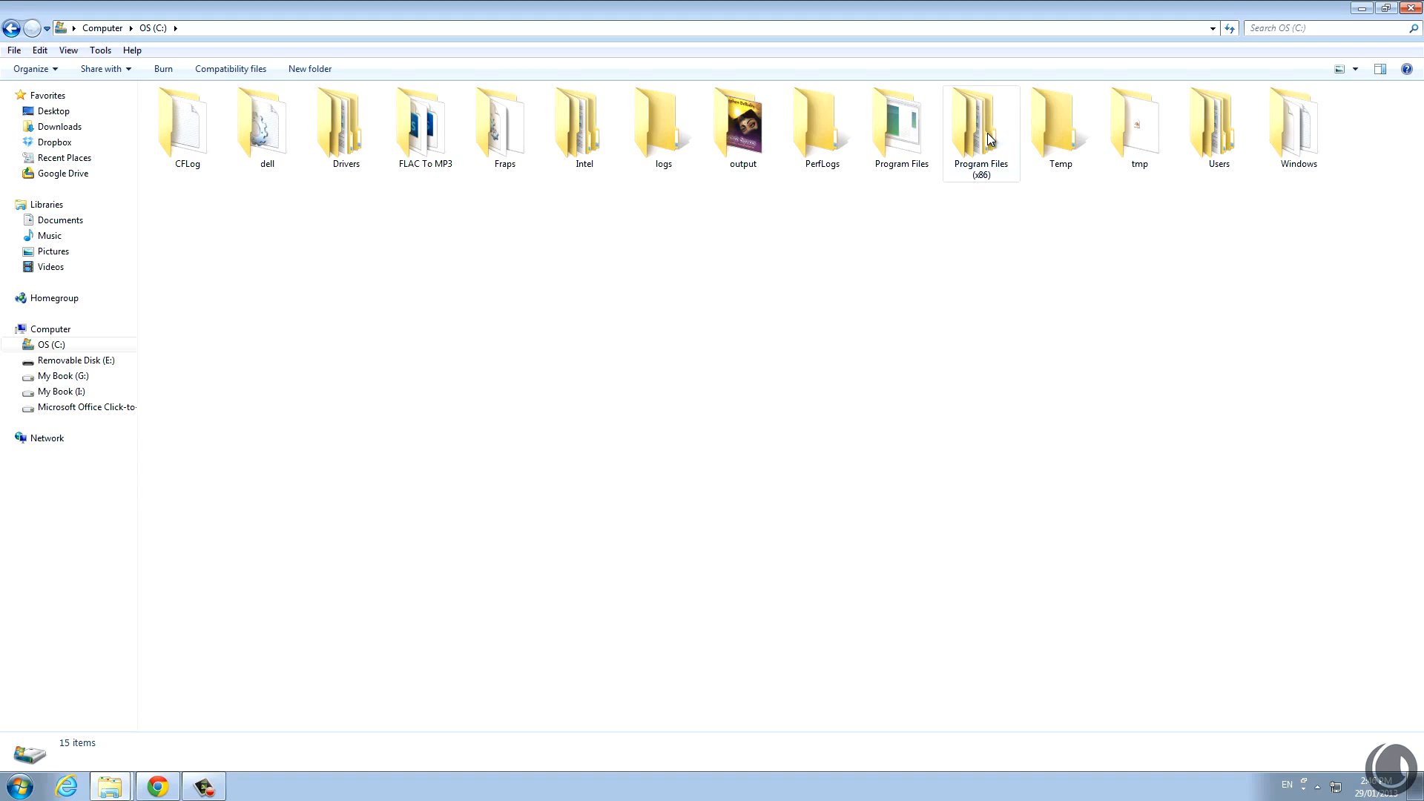
mouse_move(900, 127)
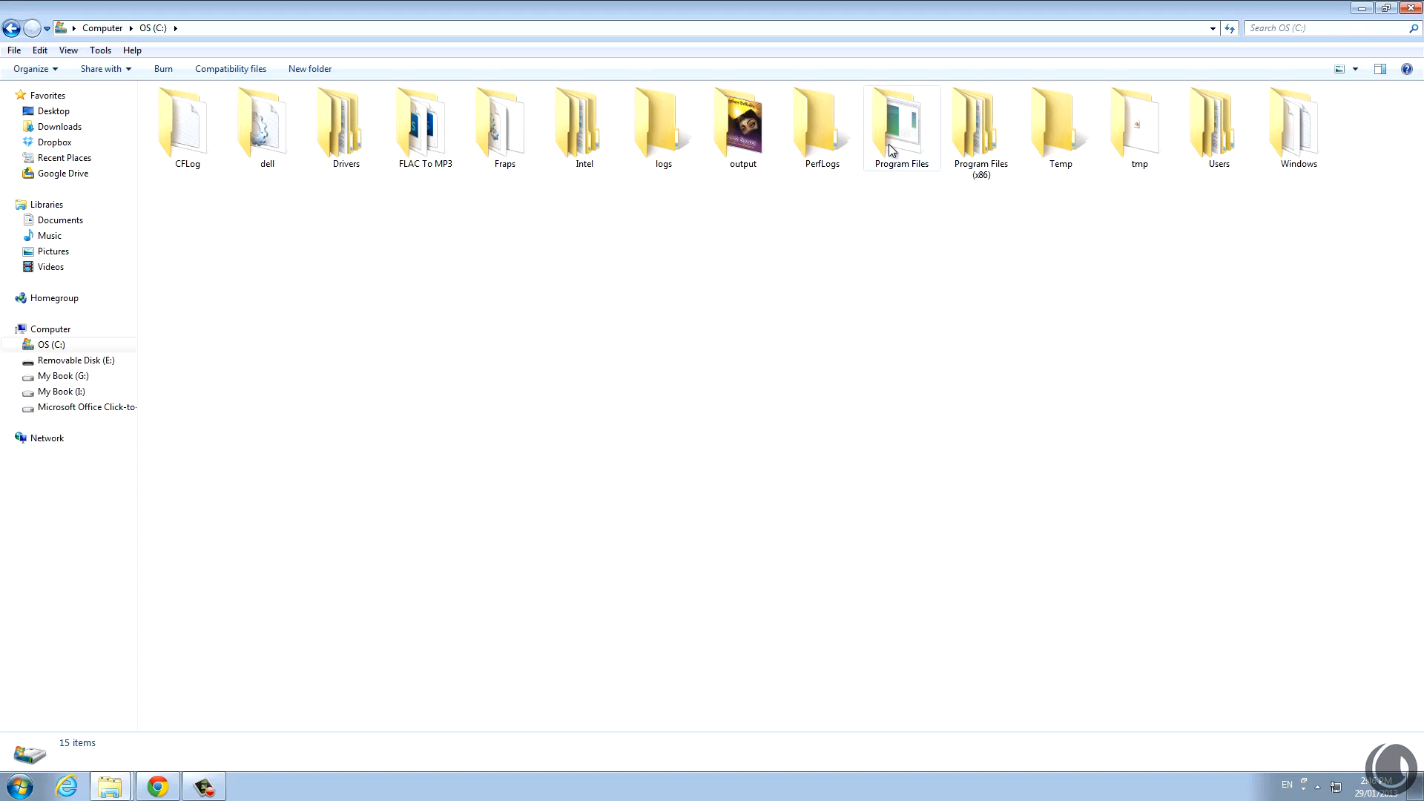
double_click(900, 123)
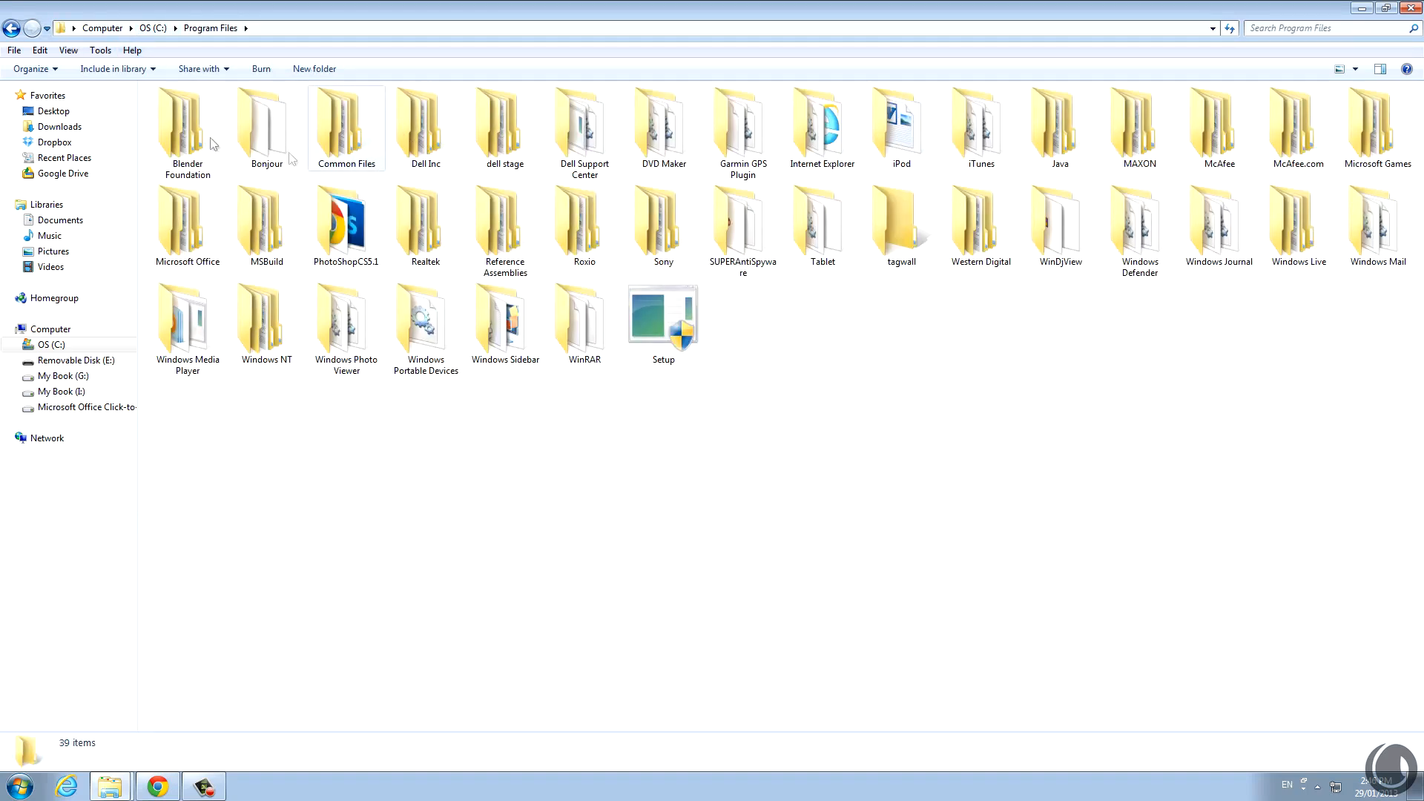
double_click(345, 122)
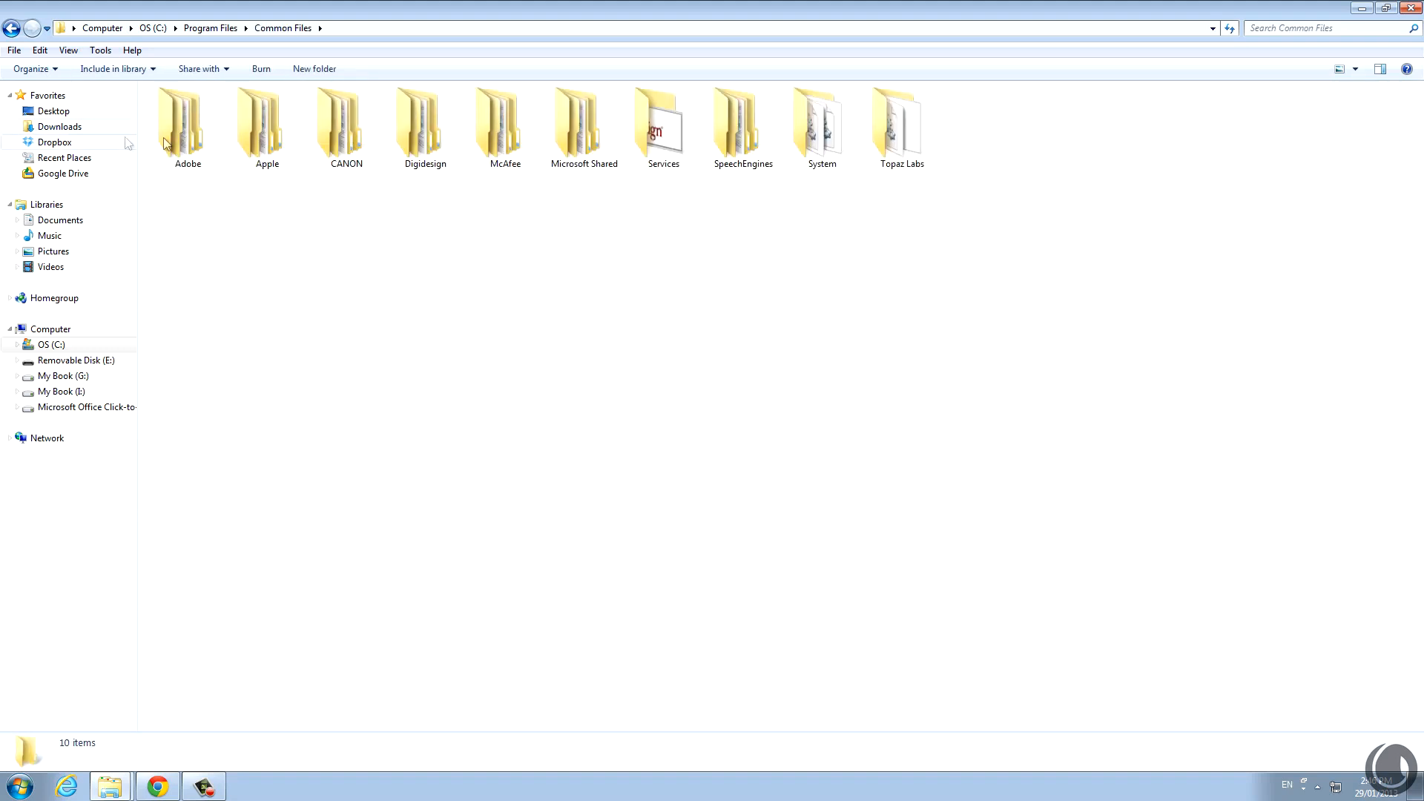
double_click(188, 125)
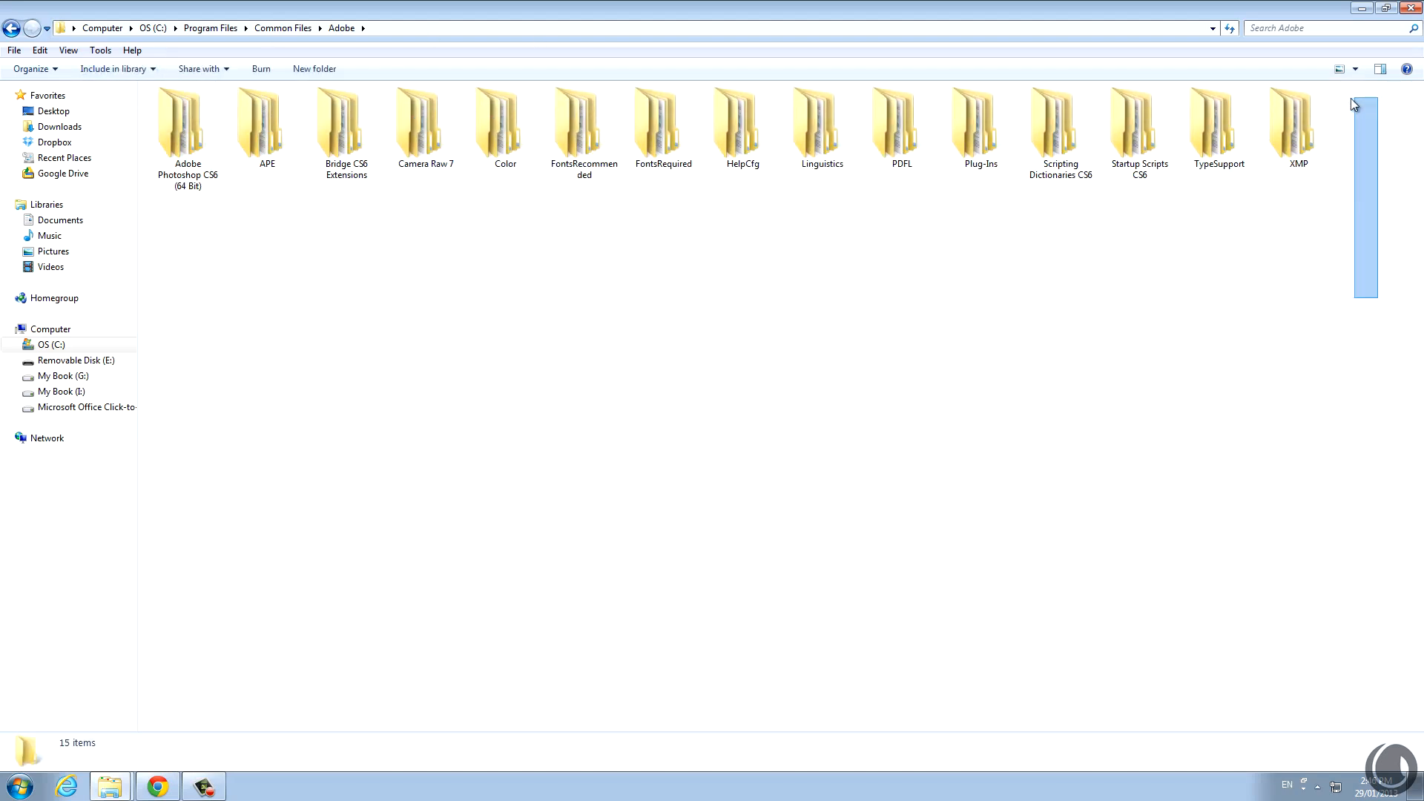
Create a new folder named SLStore inside the Adobe common files folder
right_click(321, 409)
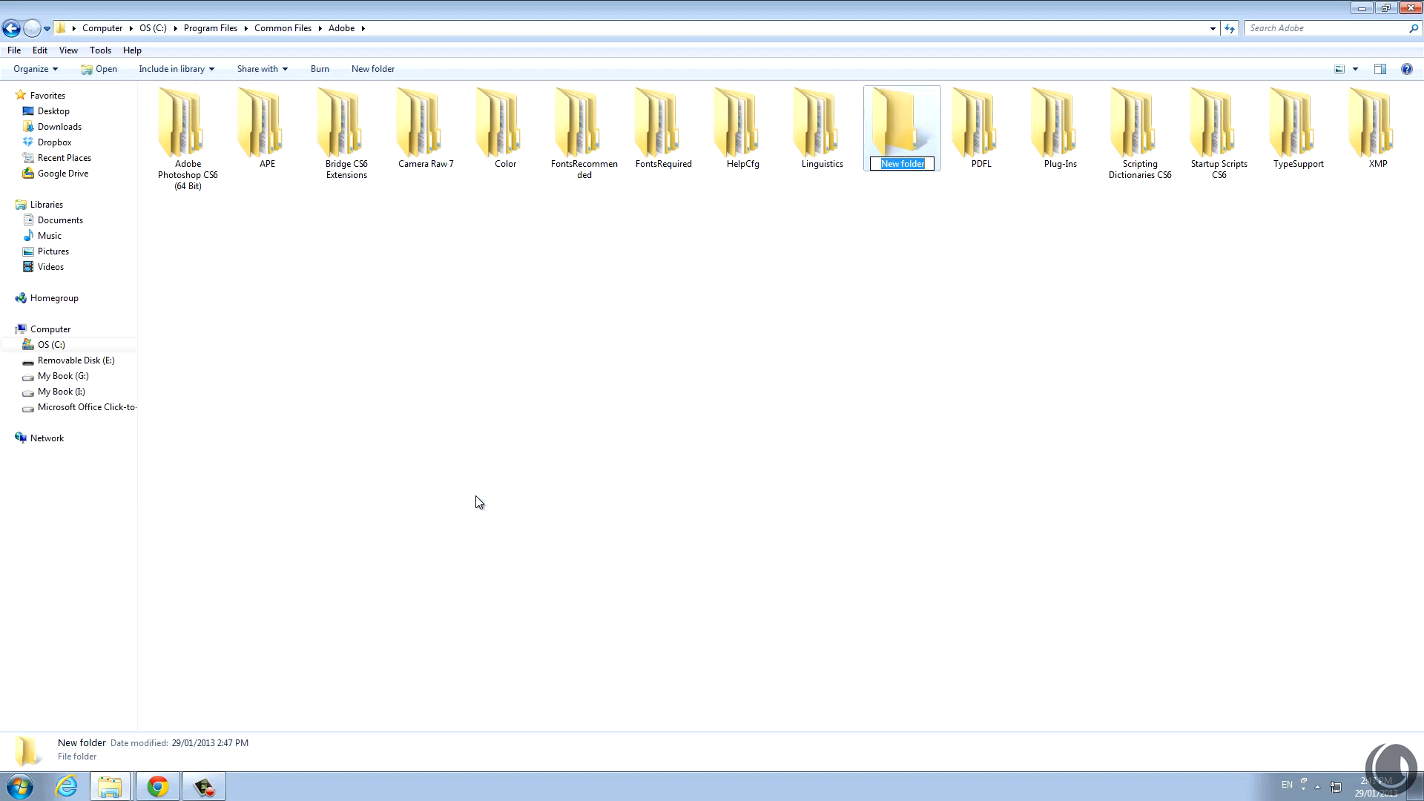
text(S)
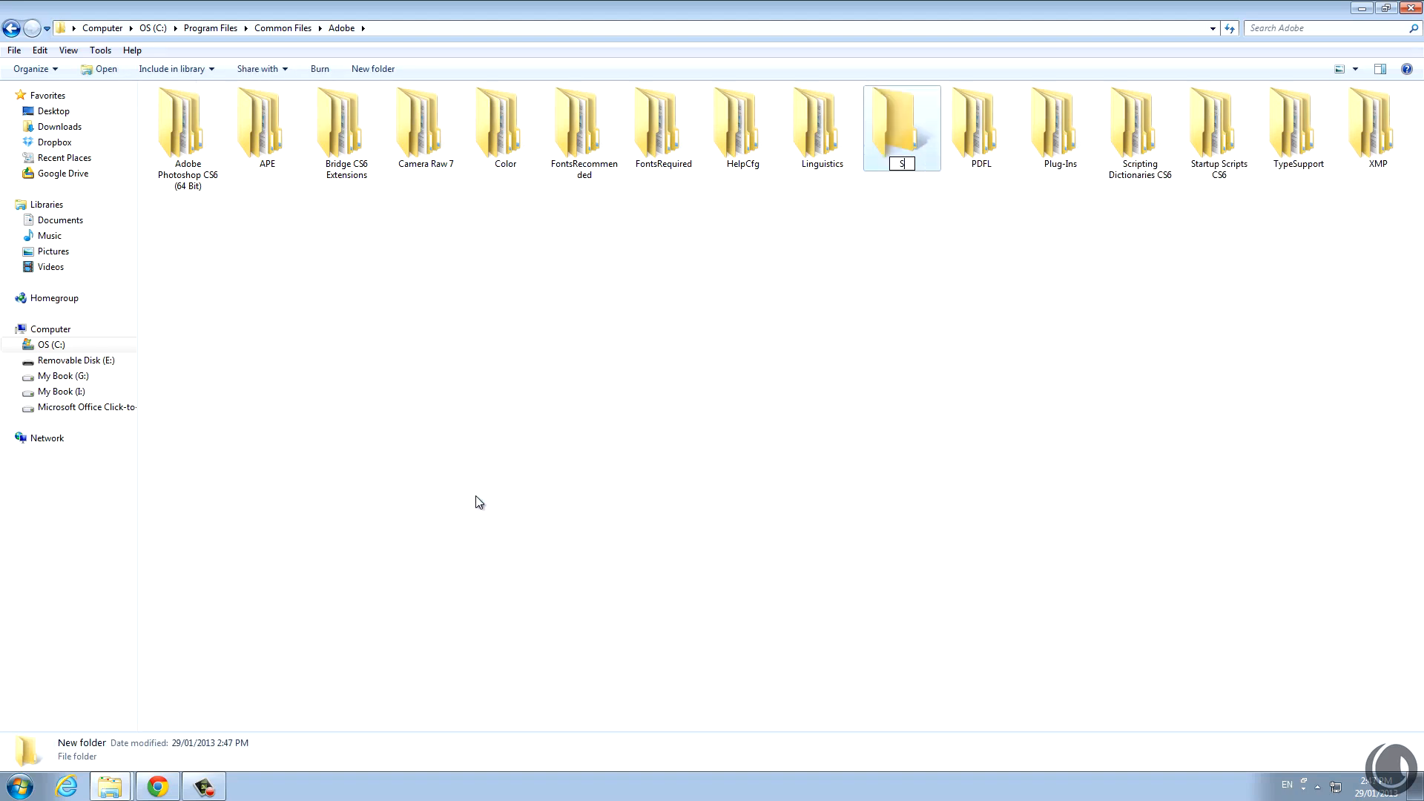
text(LStore)
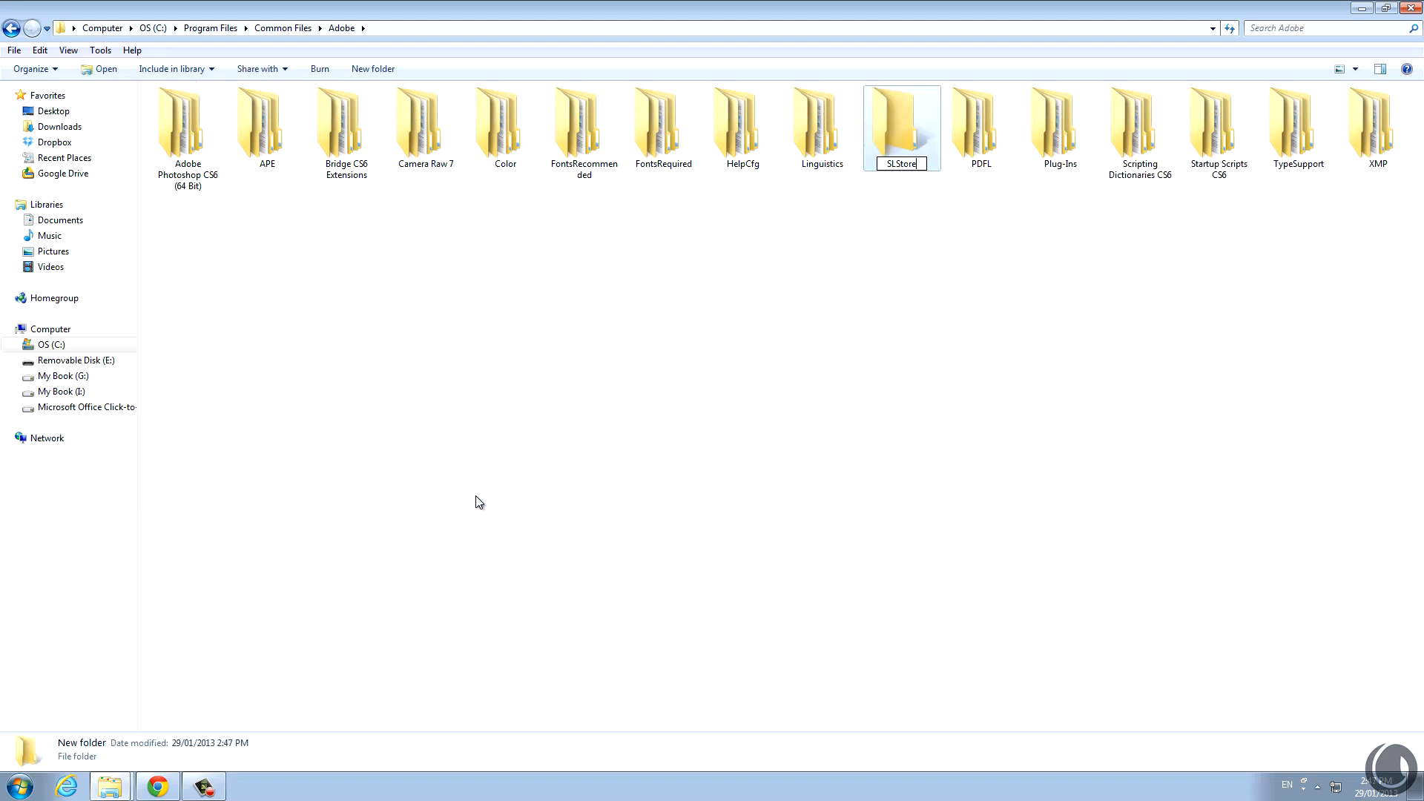
mouse_move(973, 242)
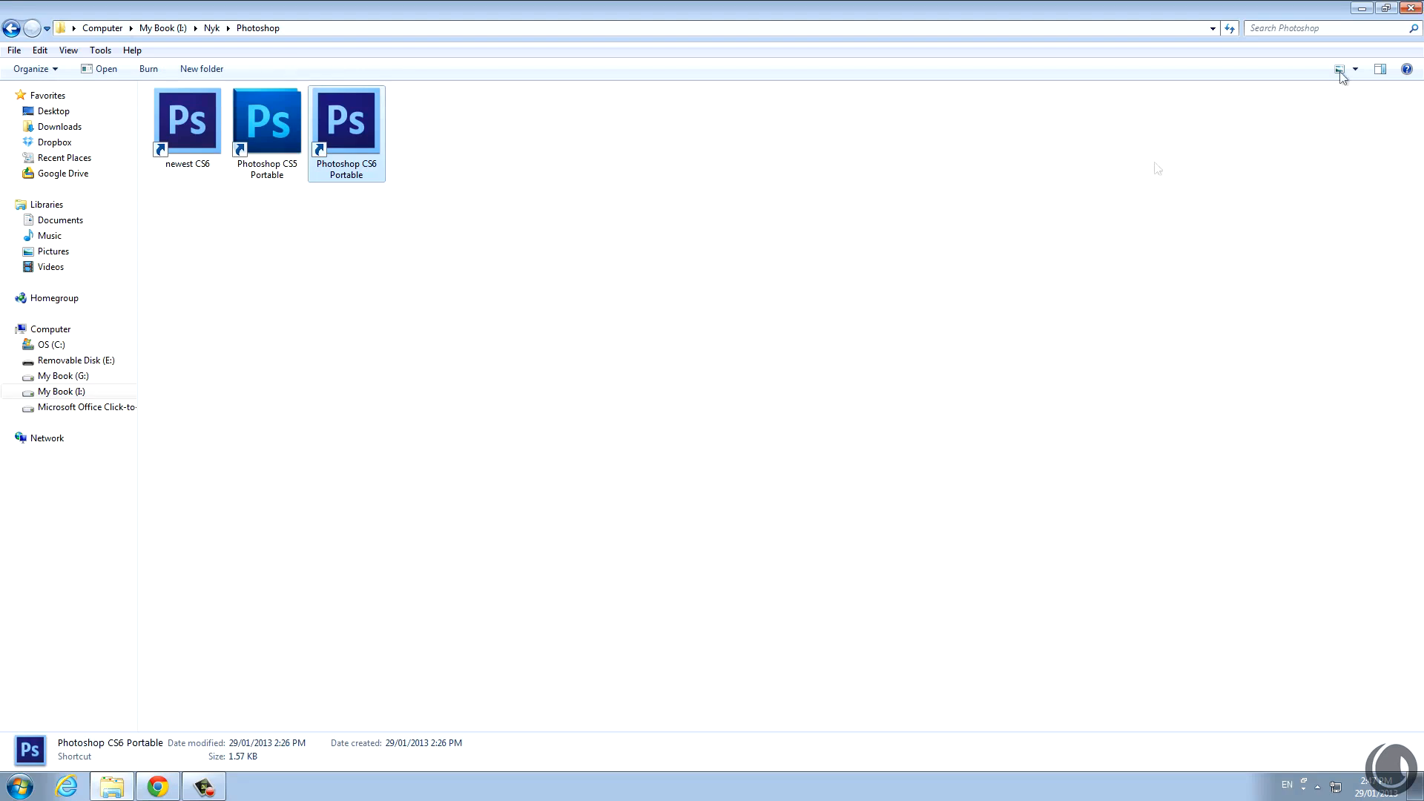
Launch the newest CS6 shortcut, dismiss Error 16, and relaunch until the splash screen appears
double_click(187, 119)
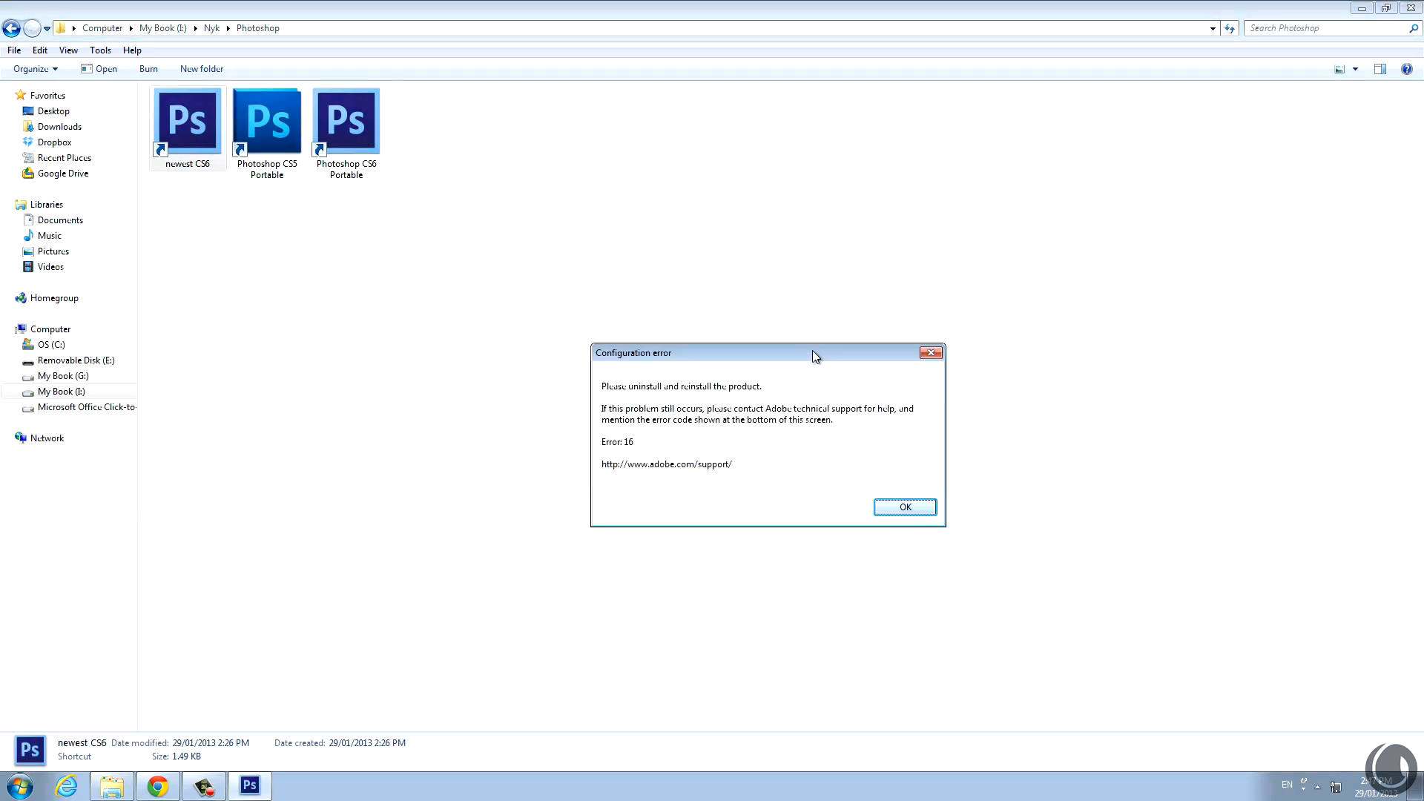
mouse_move(794, 302)
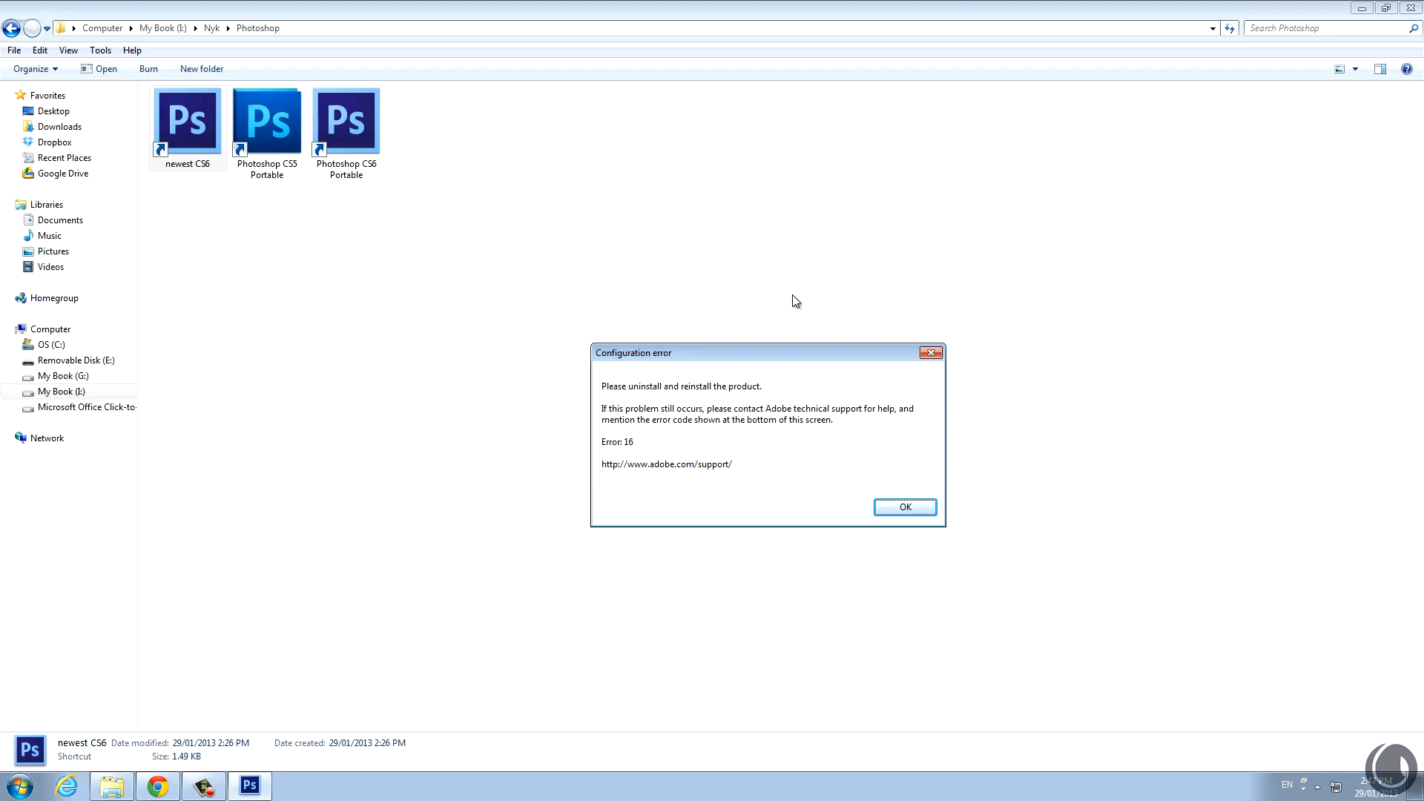
click(903, 507)
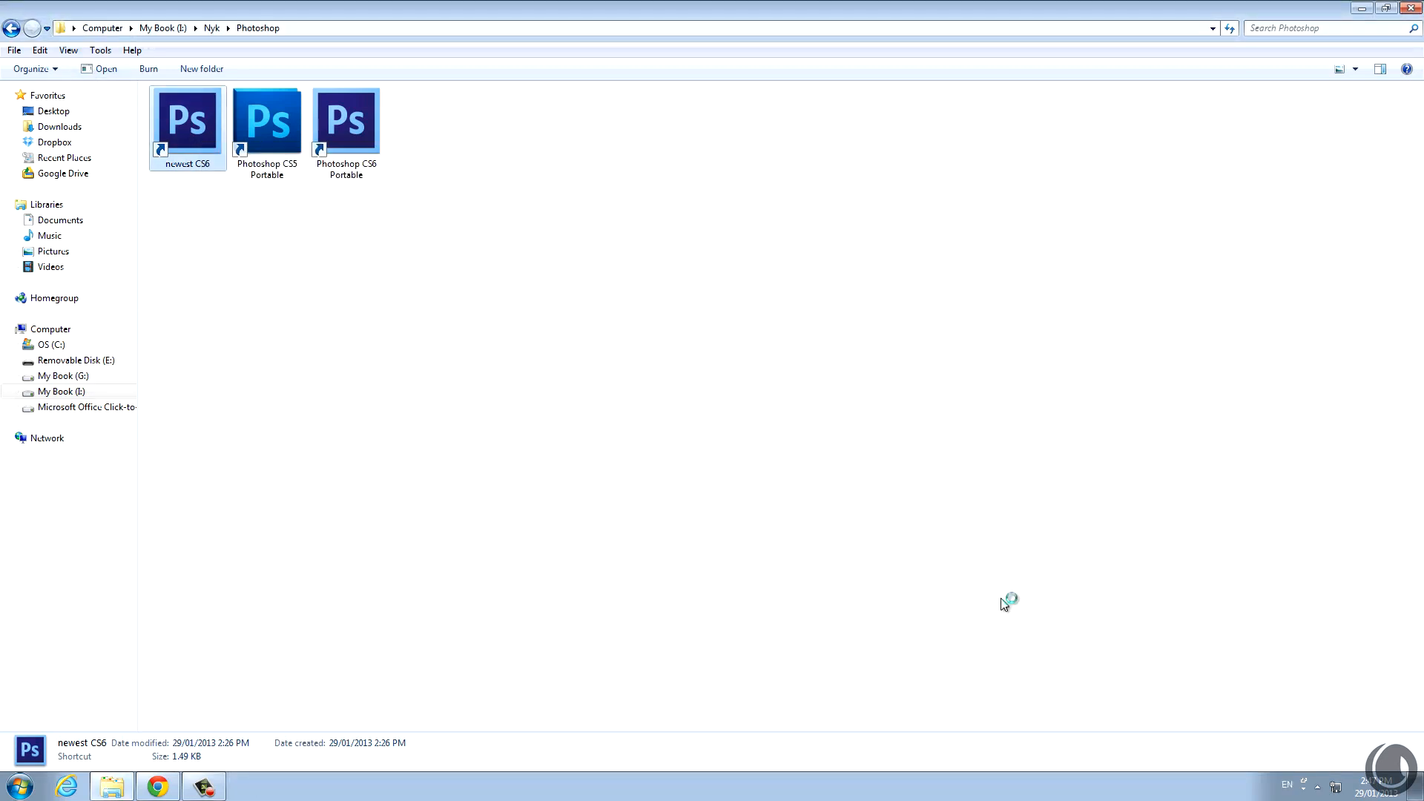
double_click(186, 119)
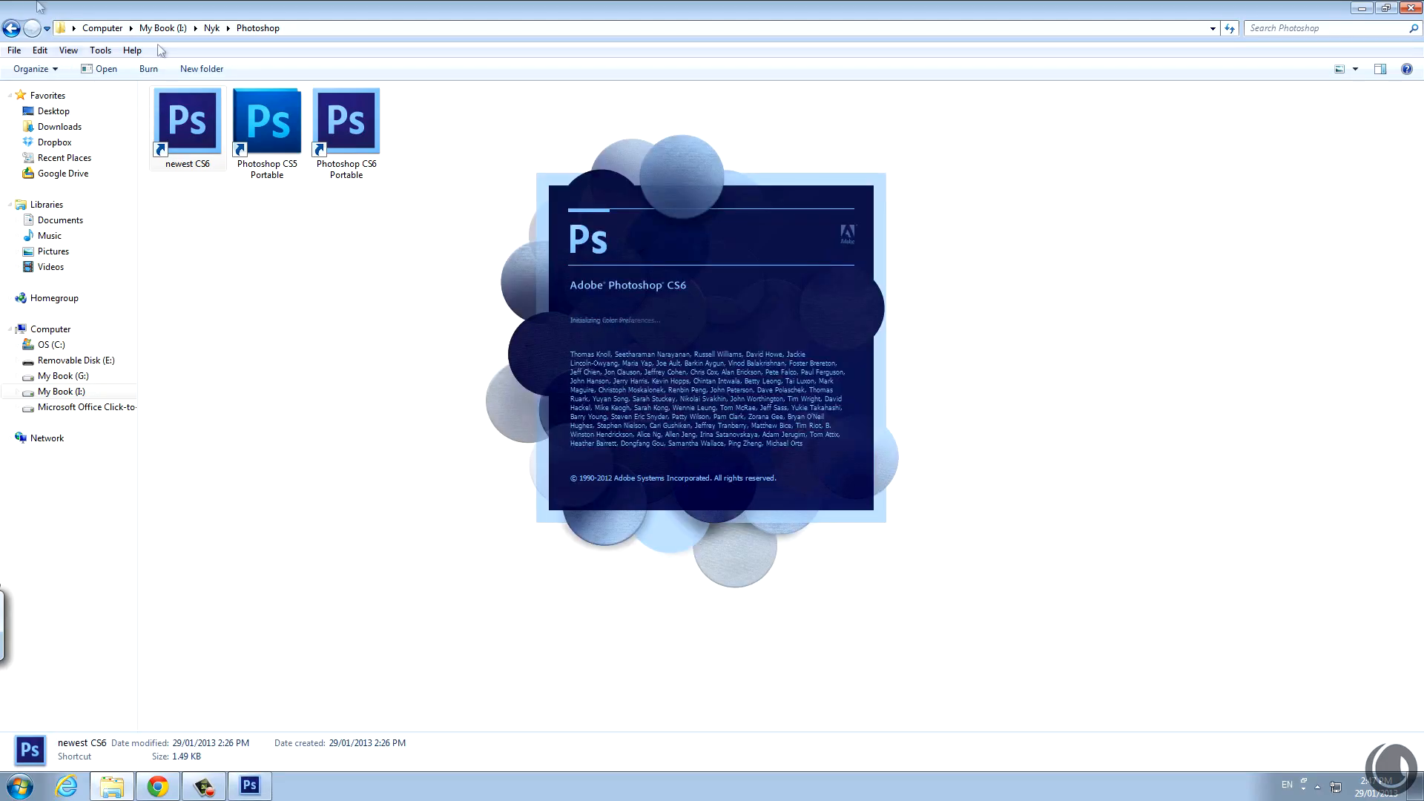